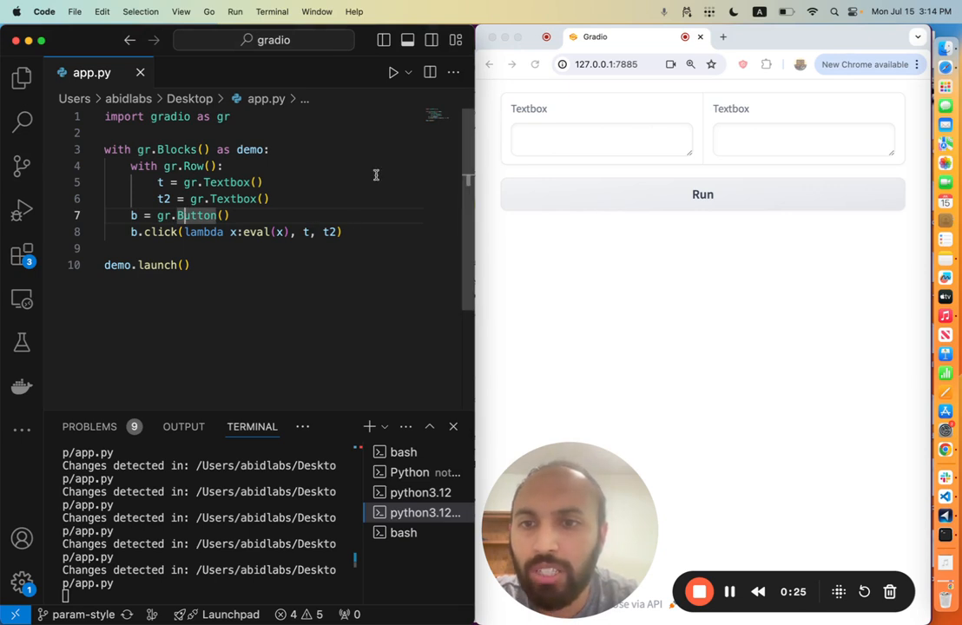
- Enter 1+1 in the first textbox and run it so the second textbox shows 2
{"action": "left_click", "coordinate": [600, 139]}
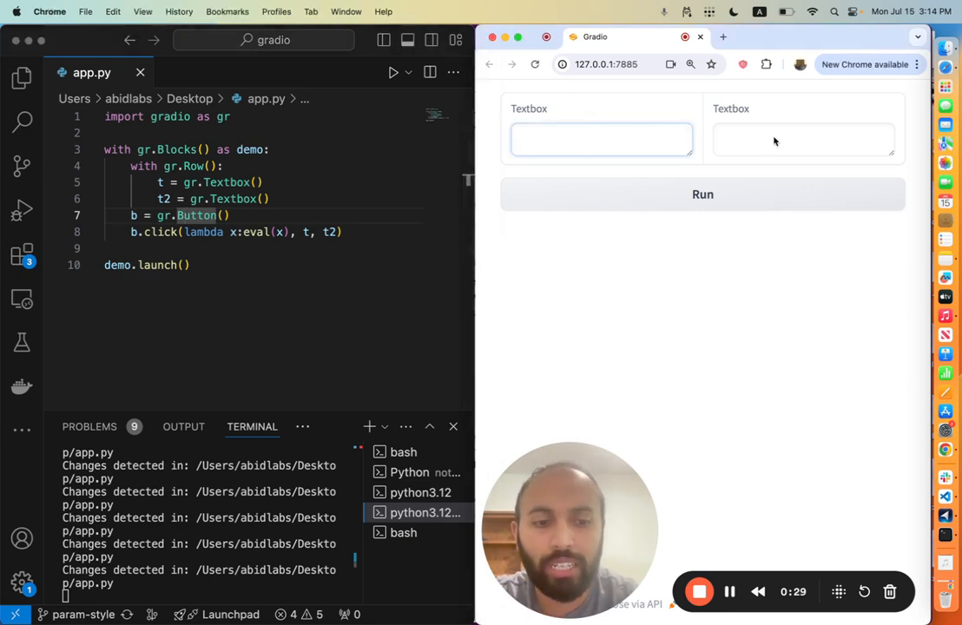
{"action": "type", "text": "1+1"}
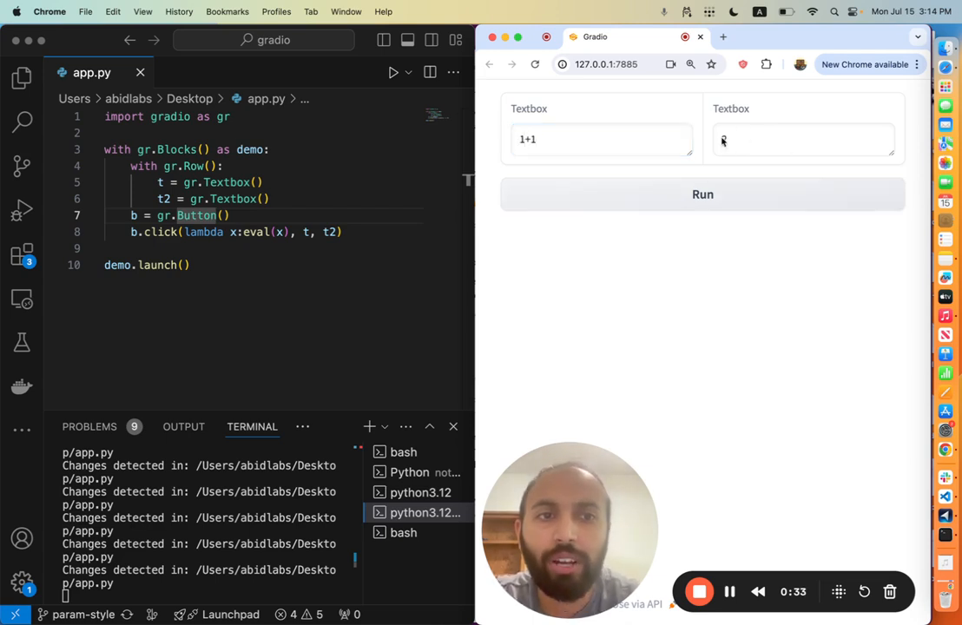
{"action": "left_click", "coordinate": [702, 194]}
{"action": "type", "text": "d"}
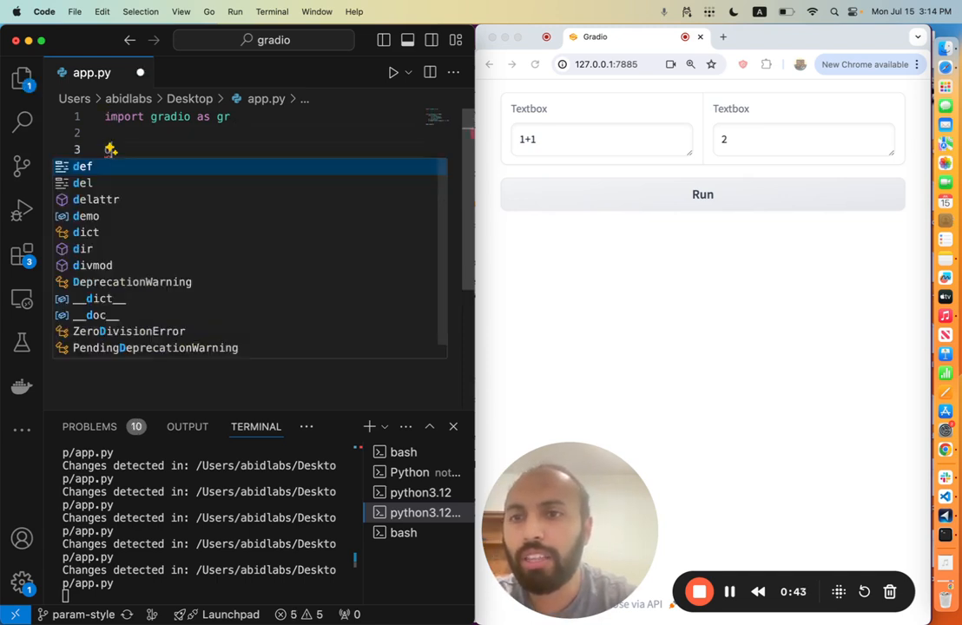
- Define clear() returning "", assign b.click to event, and add event.then(clear, None, t)
{"action": "type", "text": "clear():"}
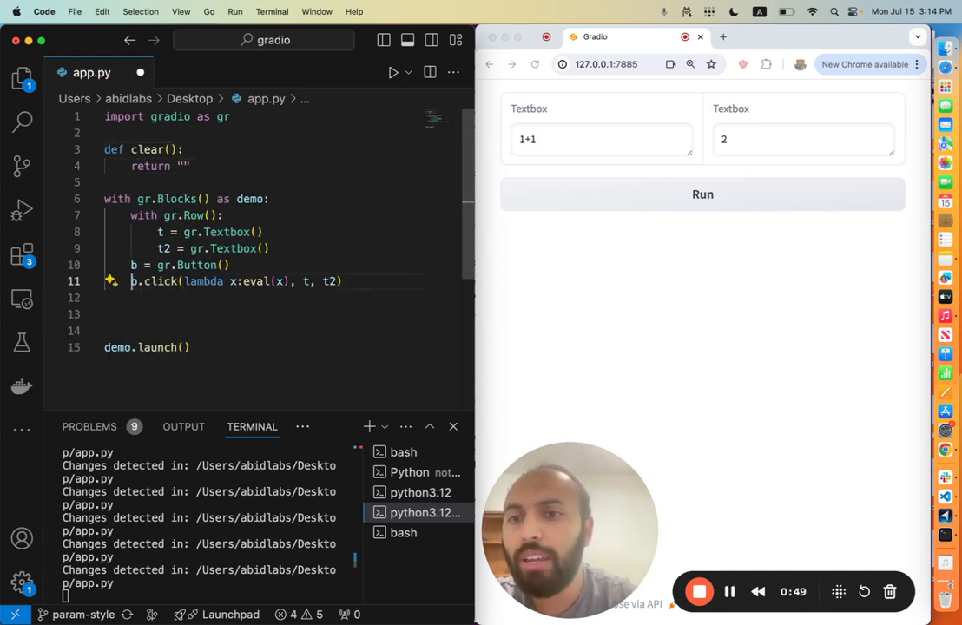
{"action": "type", "text": "event ="}
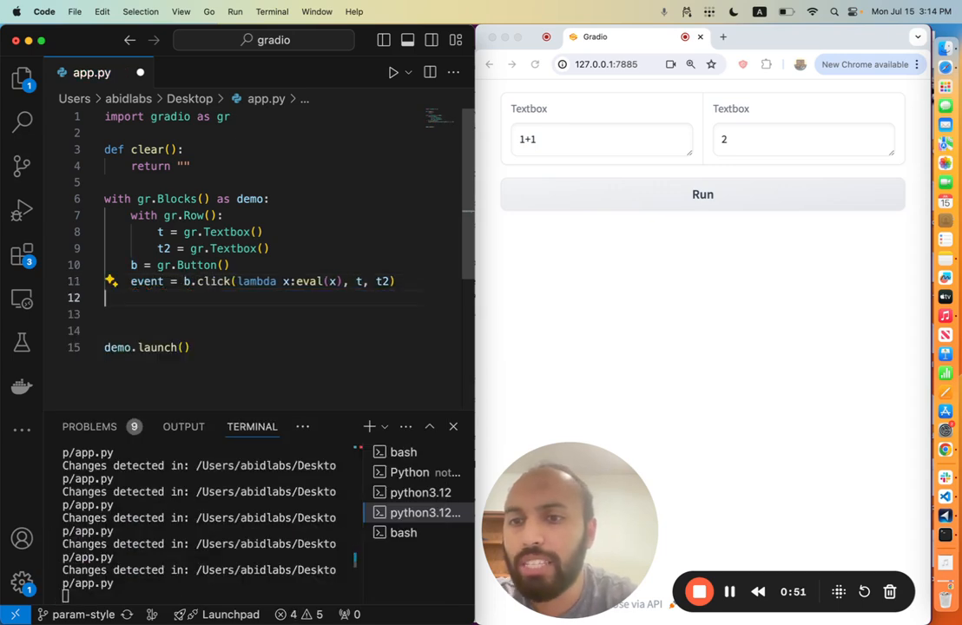
{"action": "type", "text": "event.then("}
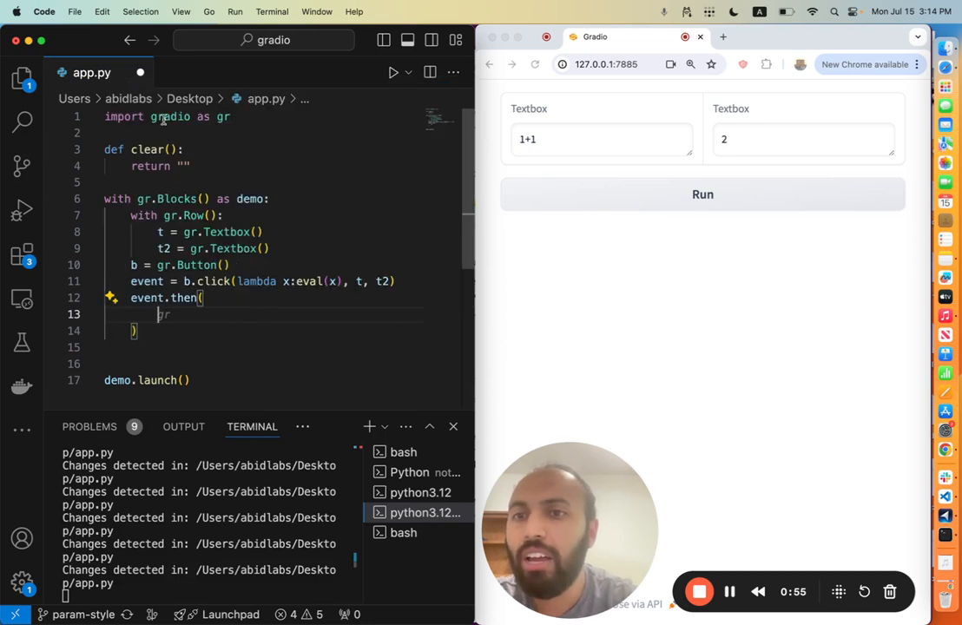
{"action": "type", "text": "clear,"}
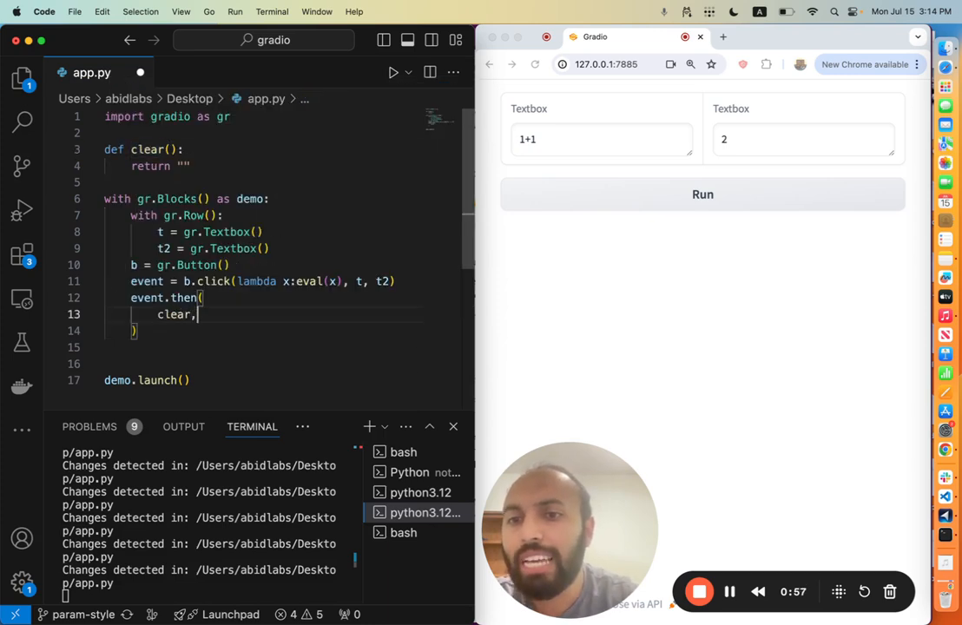
{"action": "type", "text": "None,"}
{"action": "type", "text": "t"}
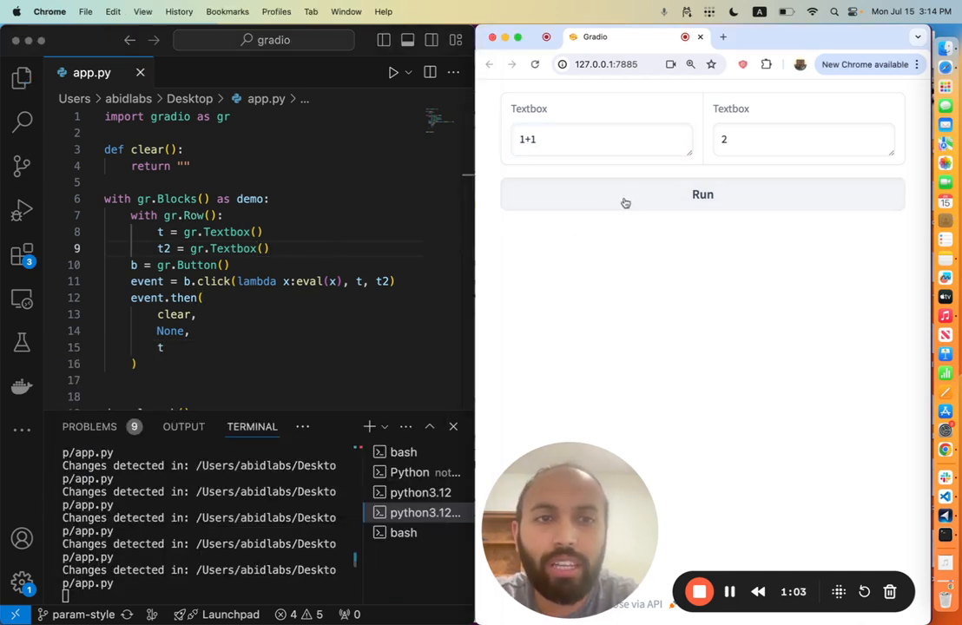
- Rerun to confirm the first textbox clears, then run 1+1+a to trigger a NameError
{"action": "left_click", "coordinate": [701, 194]}
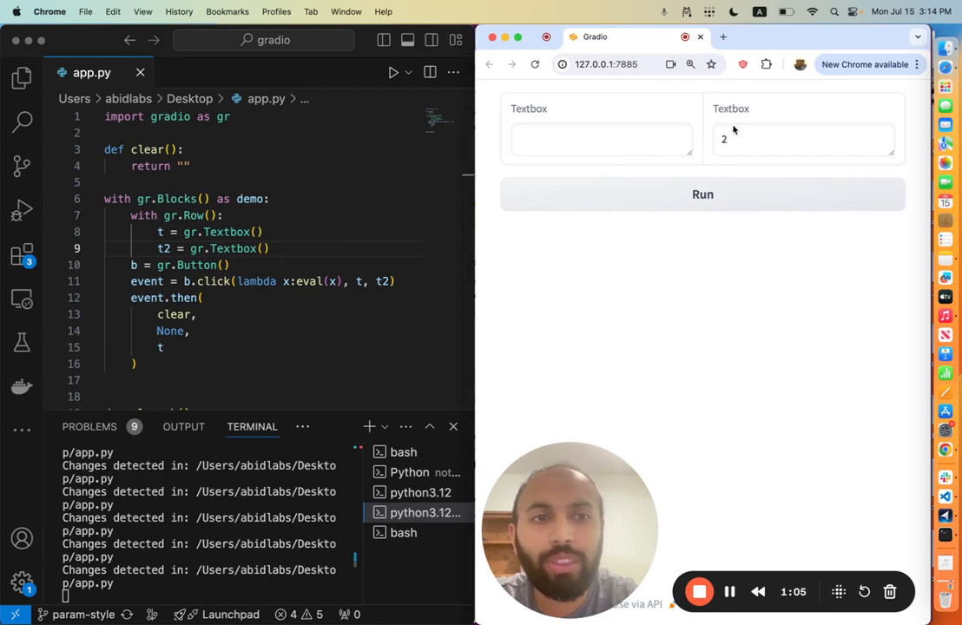
{"action": "mouse_move", "coordinate": [319, 243]}
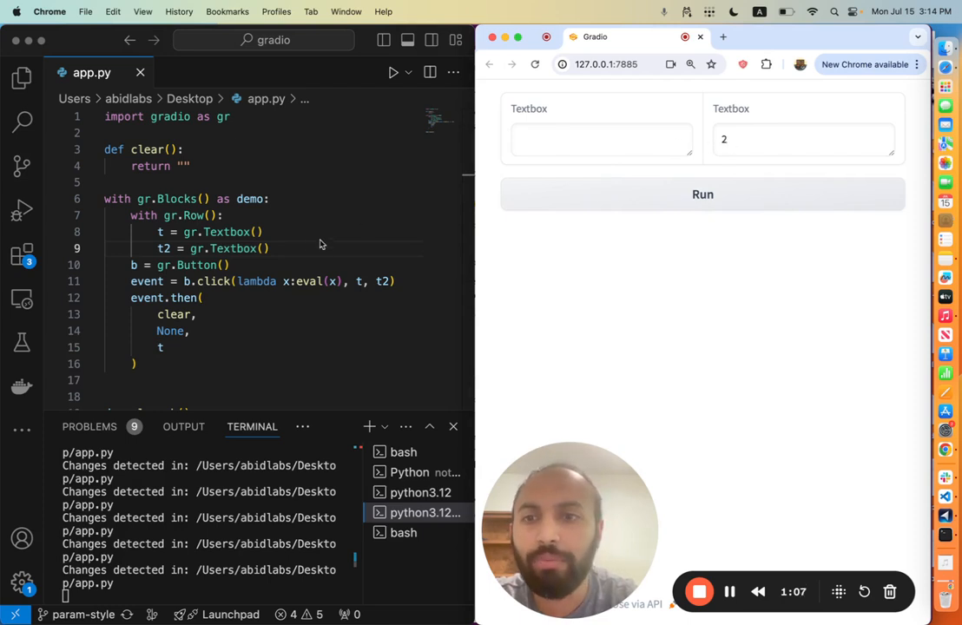
{"action": "left_click", "coordinate": [601, 139]}
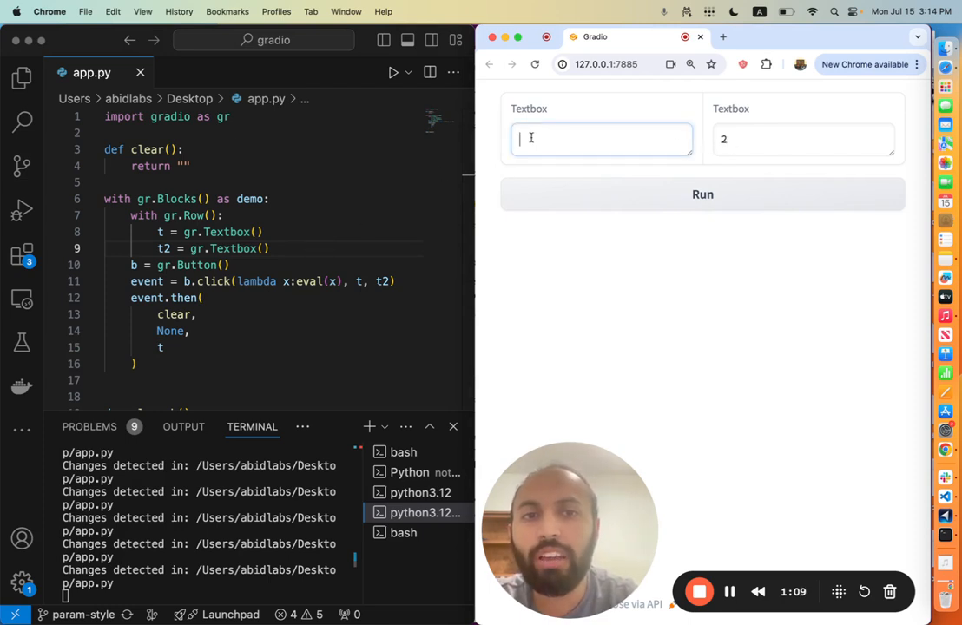
{"action": "type", "text": "1+1+a"}
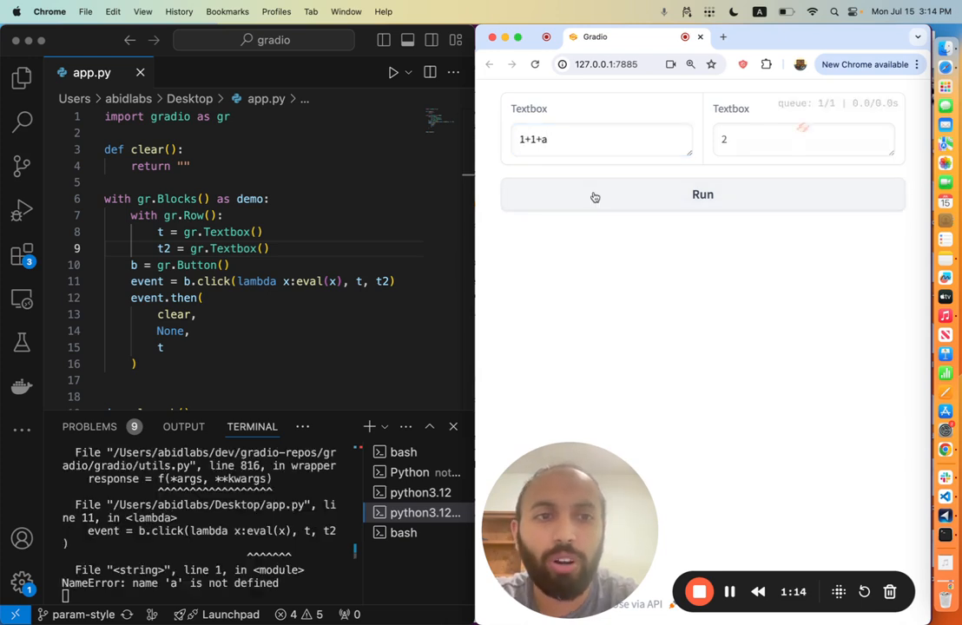
{"action": "left_click", "coordinate": [701, 194]}
{"action": "type", "text": "success"}
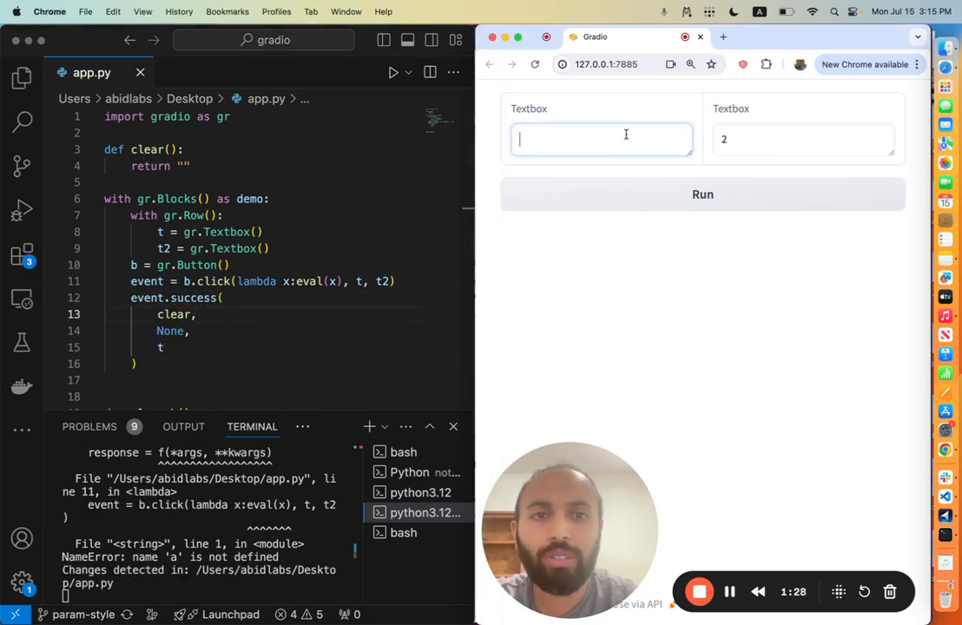
- Run 1+1+a with the updated app so the result shows 3 and the input clears
{"action": "type", "text": "1+1+a"}
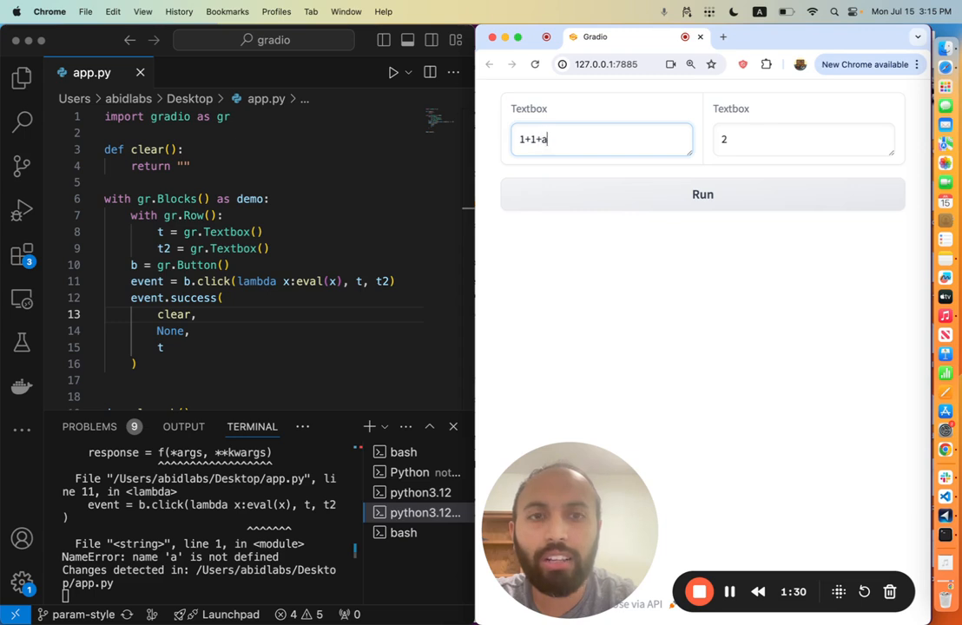
{"action": "left_click", "coordinate": [701, 195]}
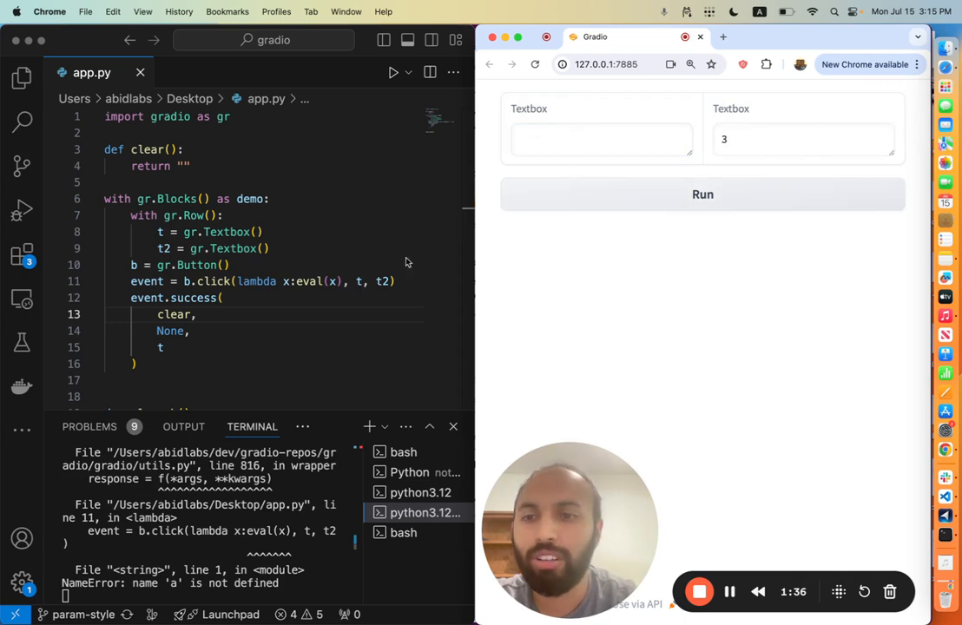
{"action": "mouse_move", "coordinate": [389, 364]}
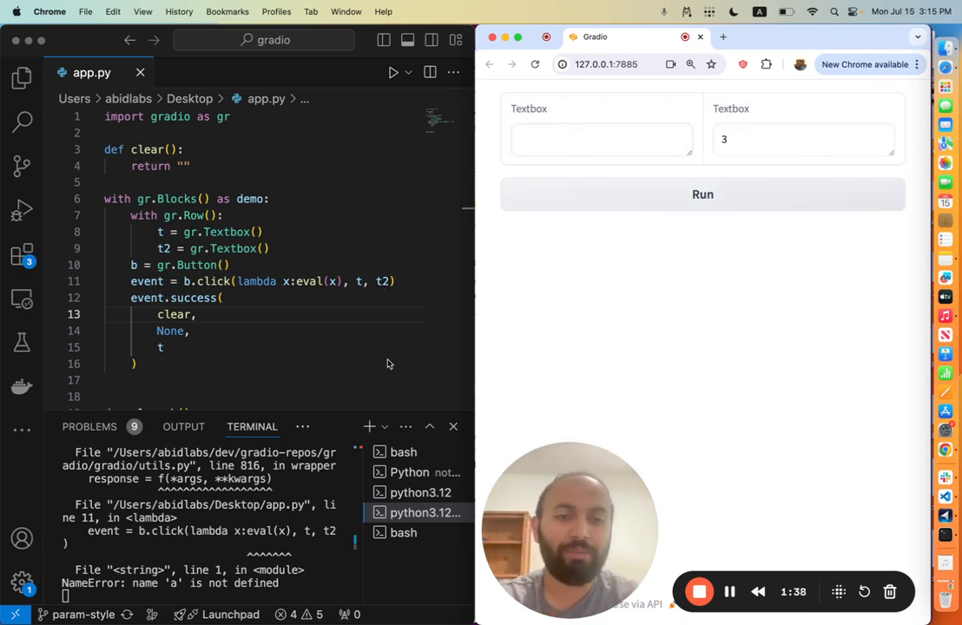